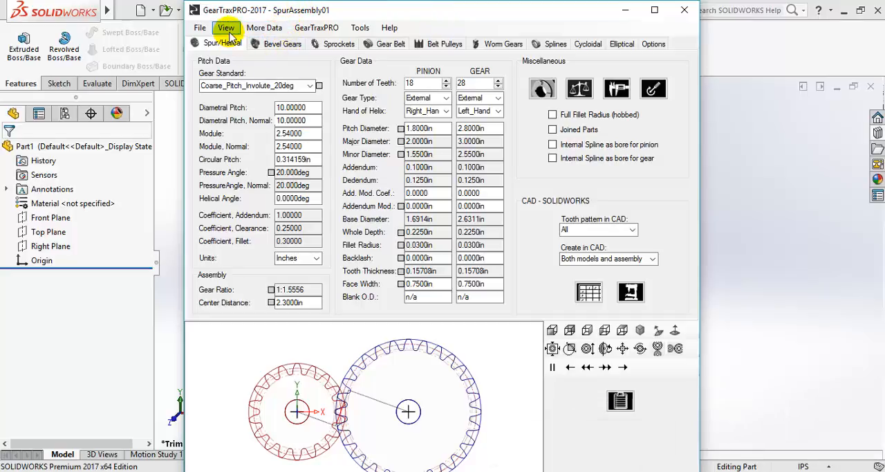
mouse_move(280, 65)
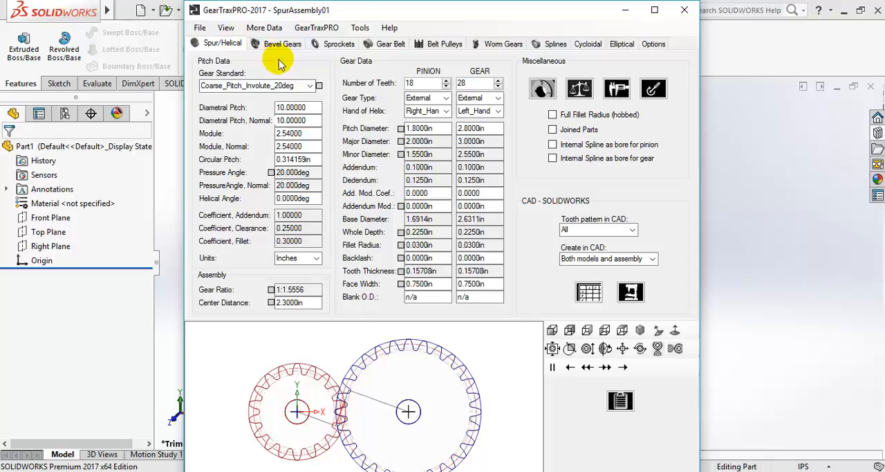
mouse_move(242, 19)
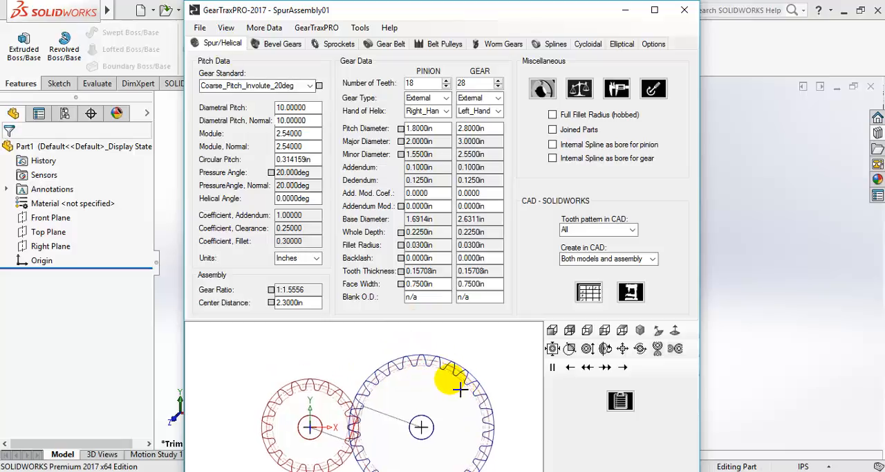
- Play the spur pinion and gear meshing animation, then show the pair in isometric 3D
click(553, 348)
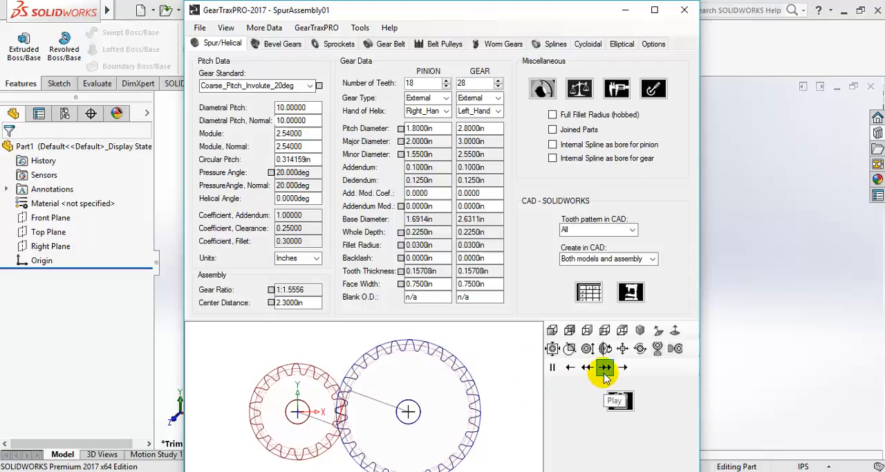
click(604, 367)
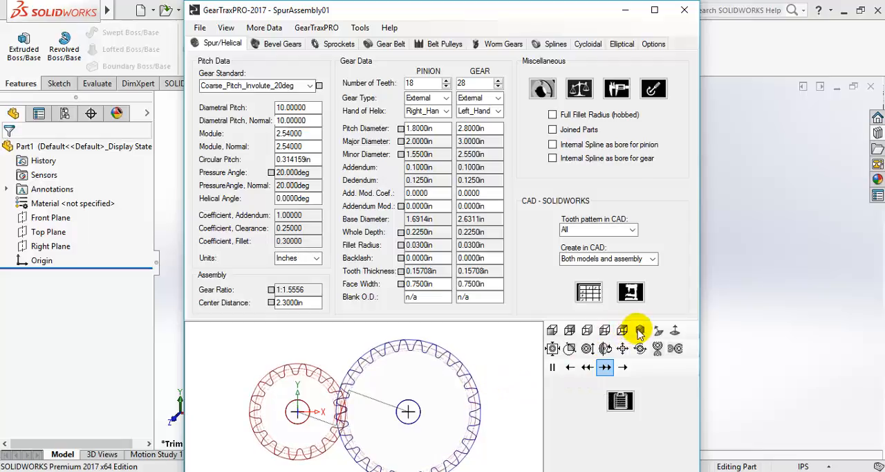
click(639, 330)
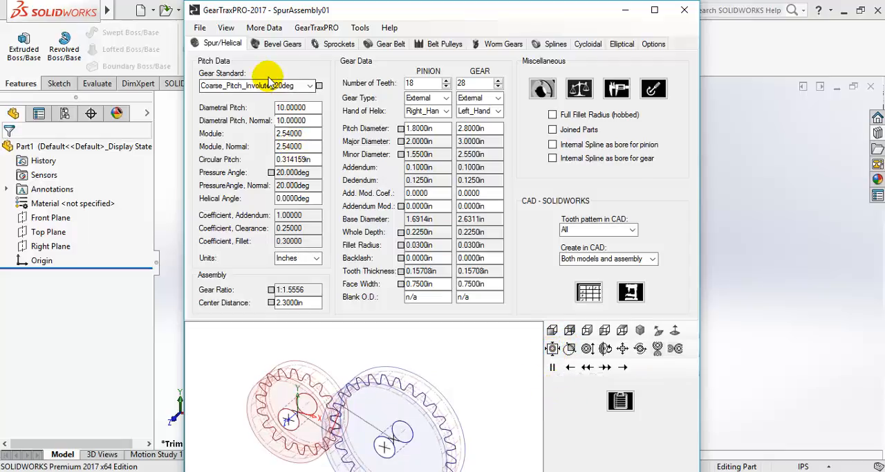
- Browse the Bevel Gears, Sprockets, Gear Belt and Belt Pulleys pages, previewing the pulley isometrically, then open Worm Gears
click(283, 43)
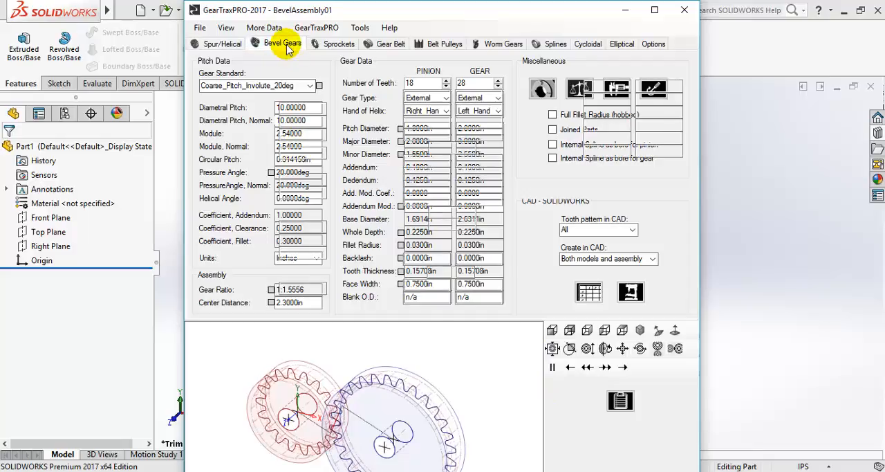
click(283, 43)
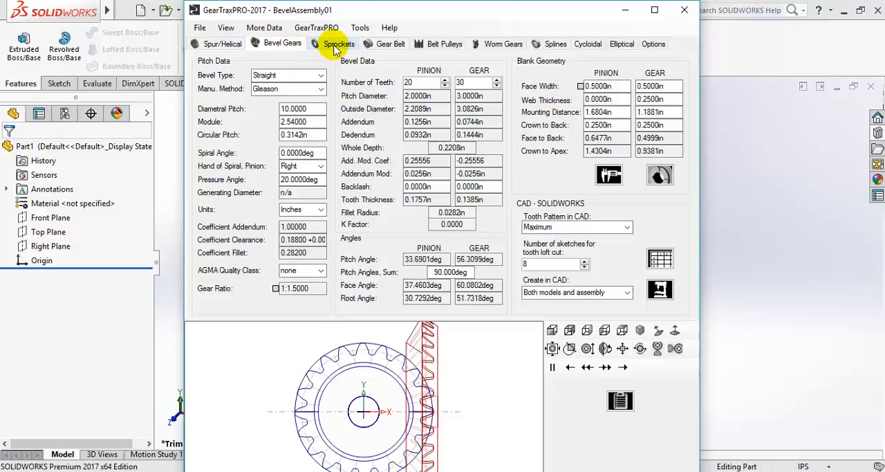
click(338, 44)
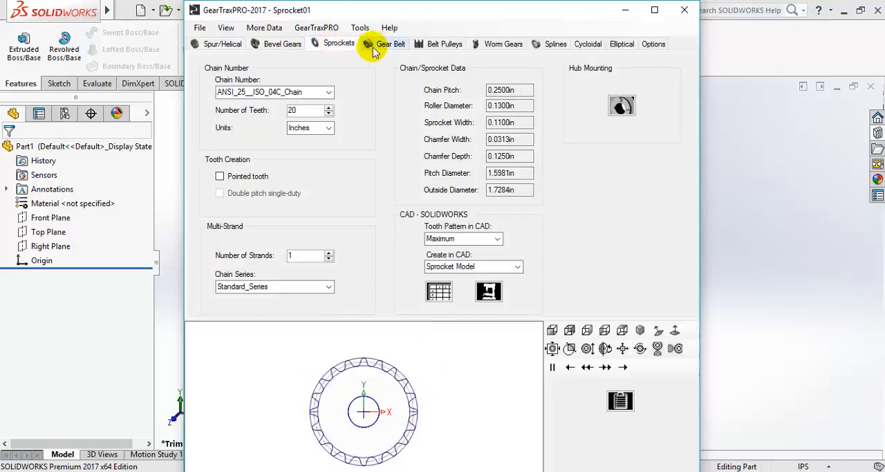
click(390, 43)
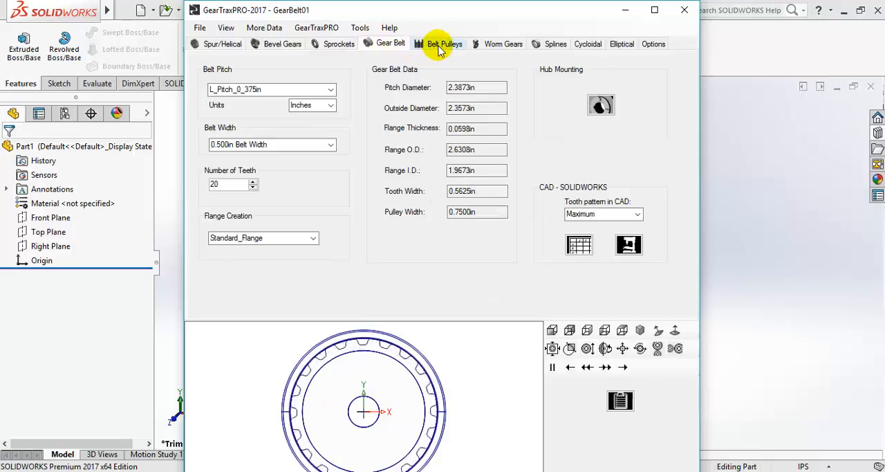
click(444, 43)
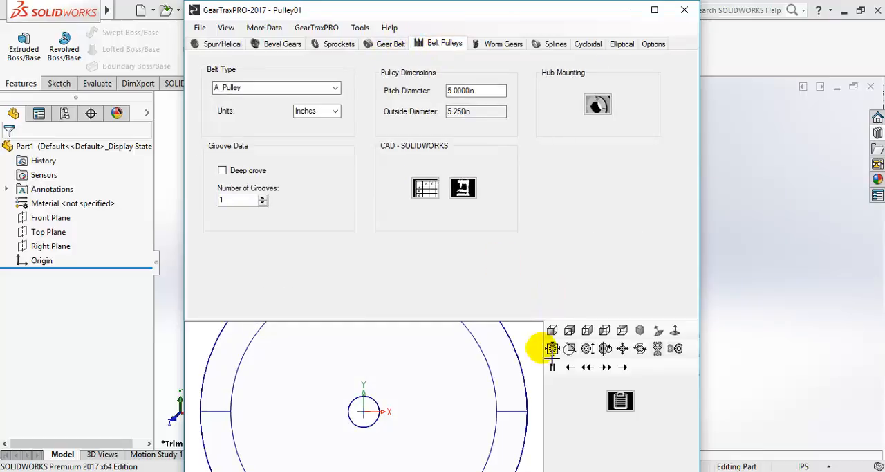
click(639, 330)
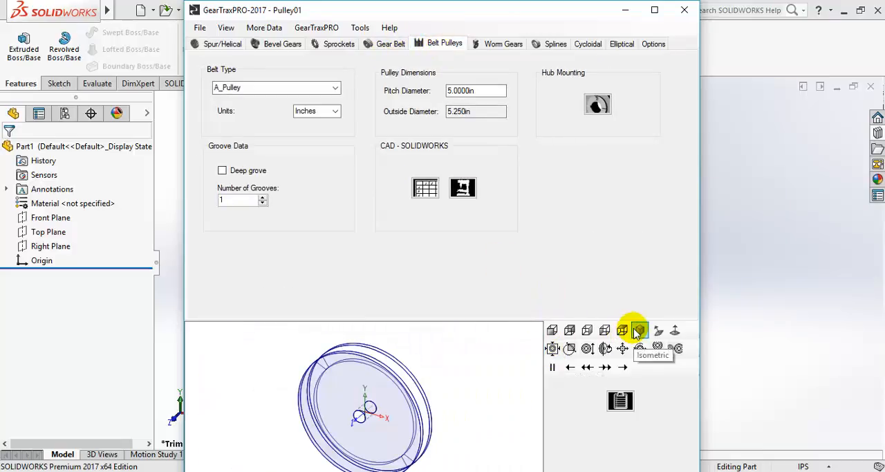
click(503, 44)
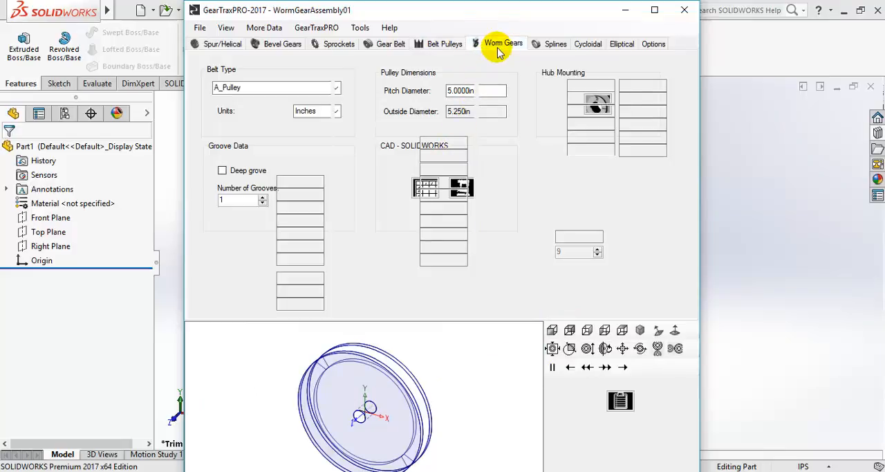
- Preview the worm gear set and cycloidal drive in 3D, passing through Splines, then open Elliptical
click(503, 43)
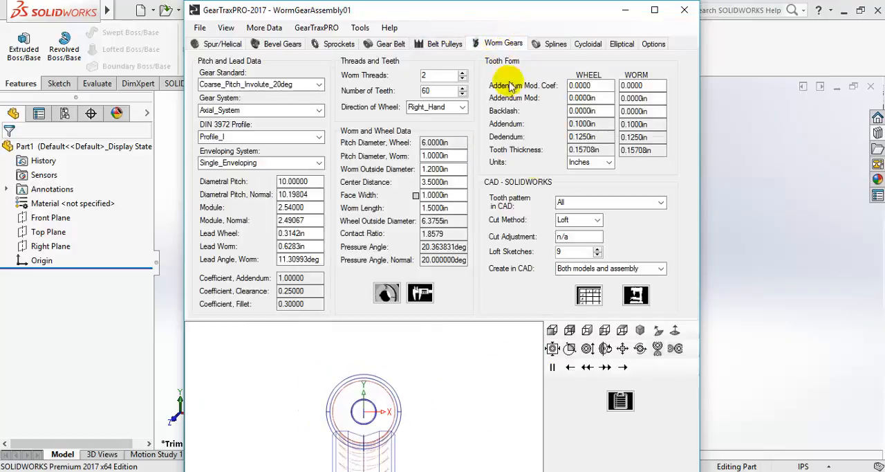
click(639, 329)
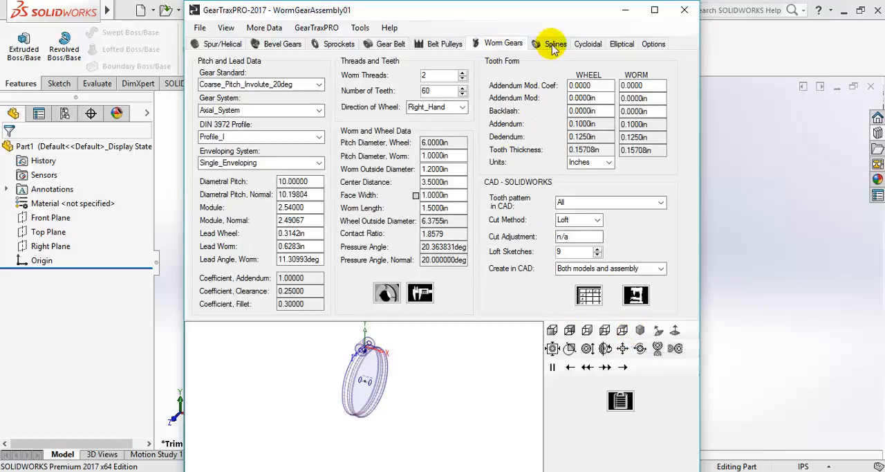
click(556, 43)
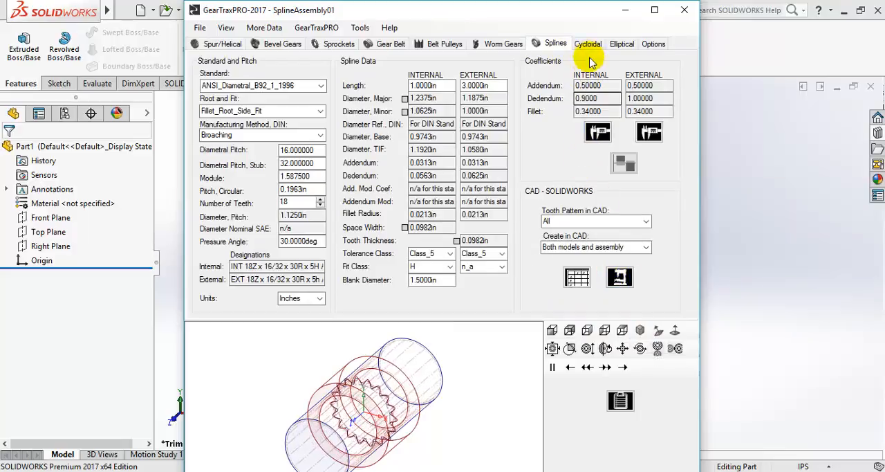
click(587, 44)
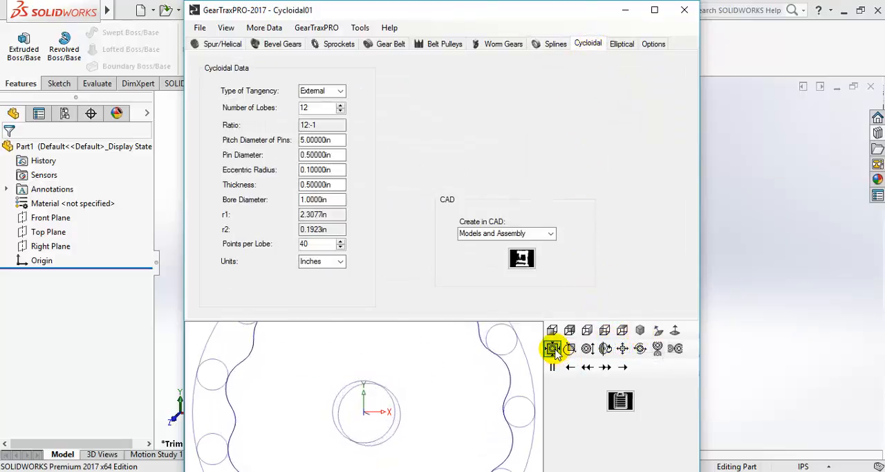
click(639, 330)
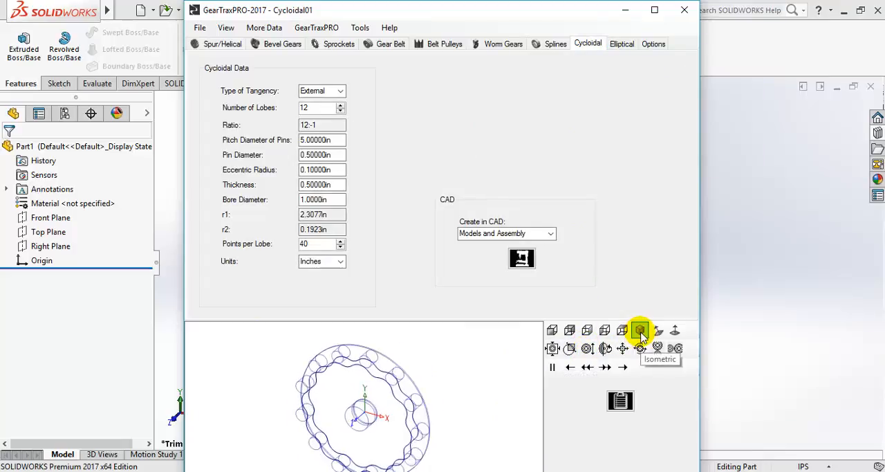
click(622, 43)
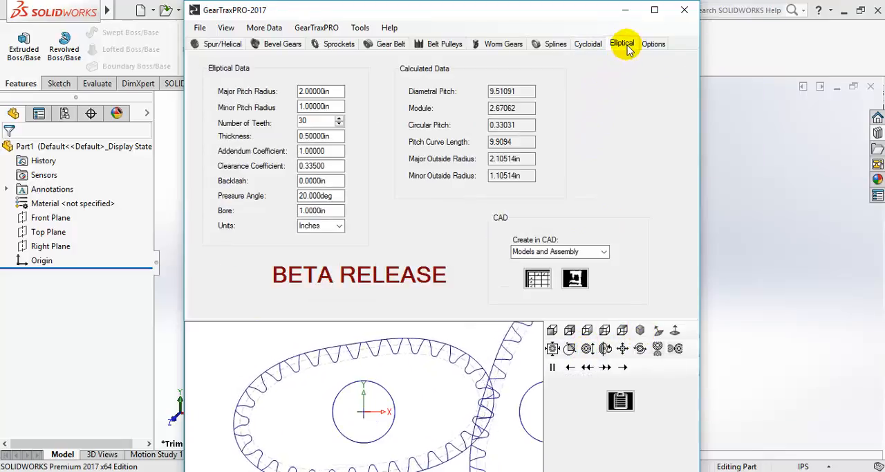
- Fit and isometrically preview the elliptical gear pair, then return to the Spur/Helical page
click(553, 348)
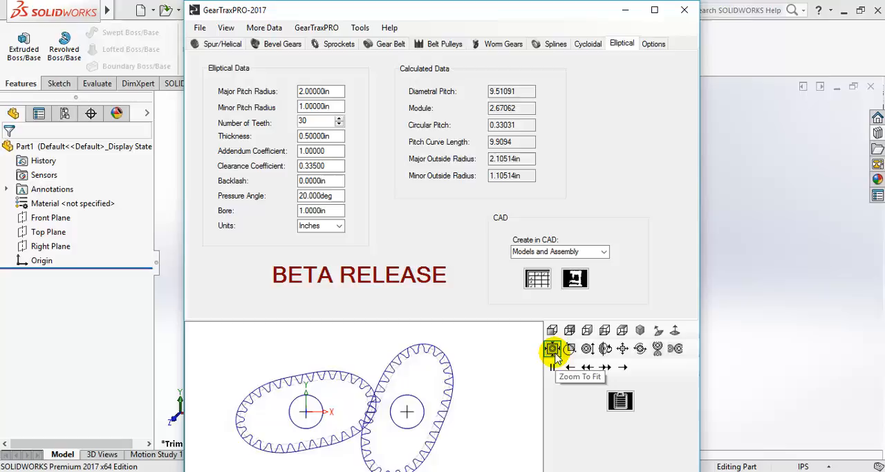
click(639, 330)
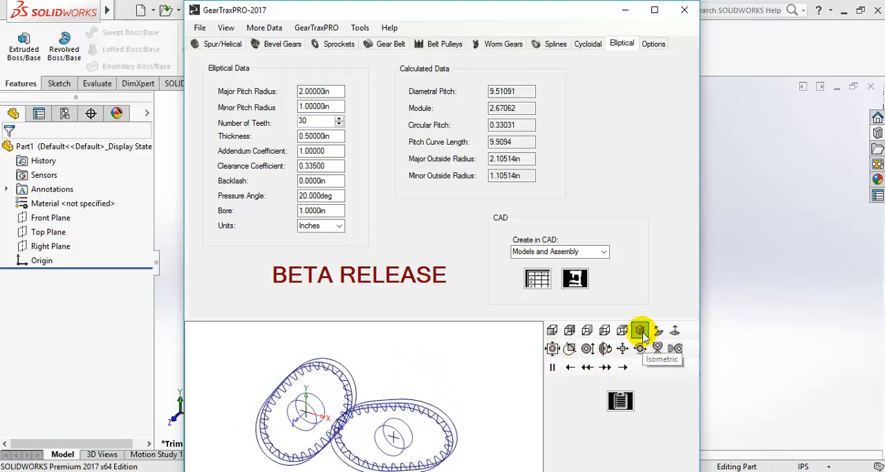
click(640, 330)
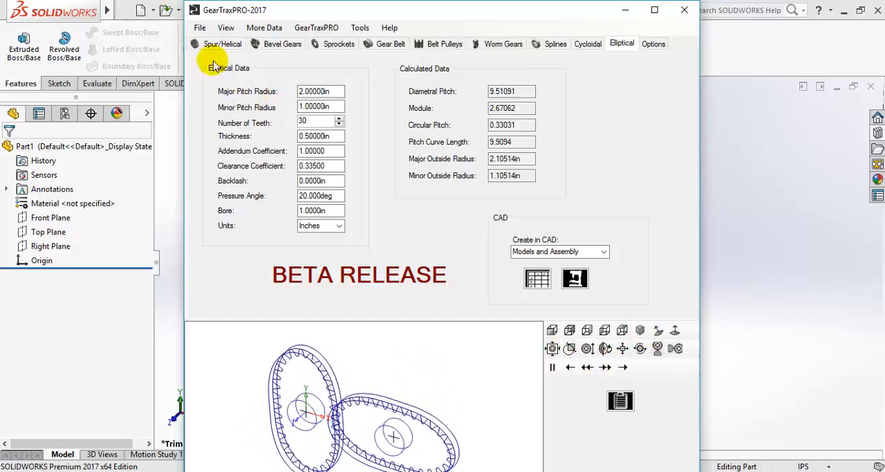
click(222, 43)
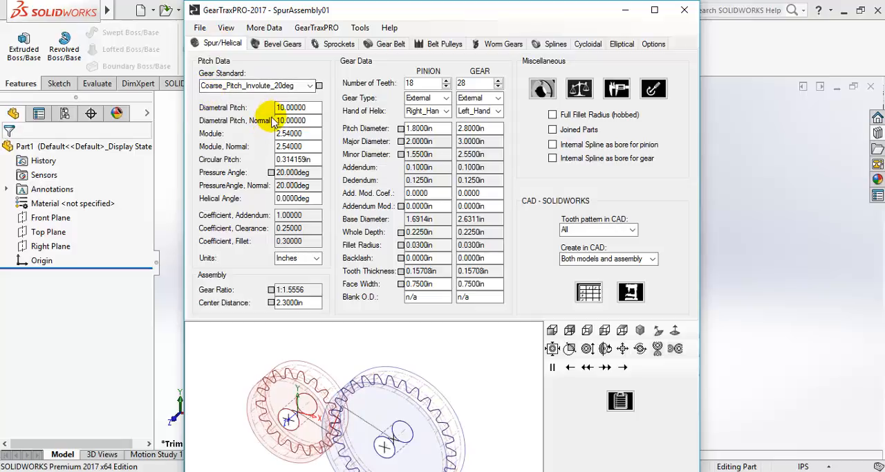
click(297, 108)
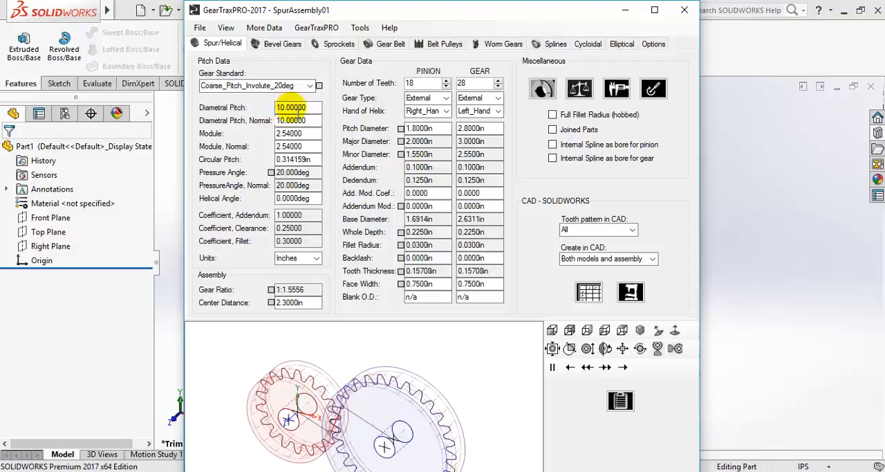
click(297, 132)
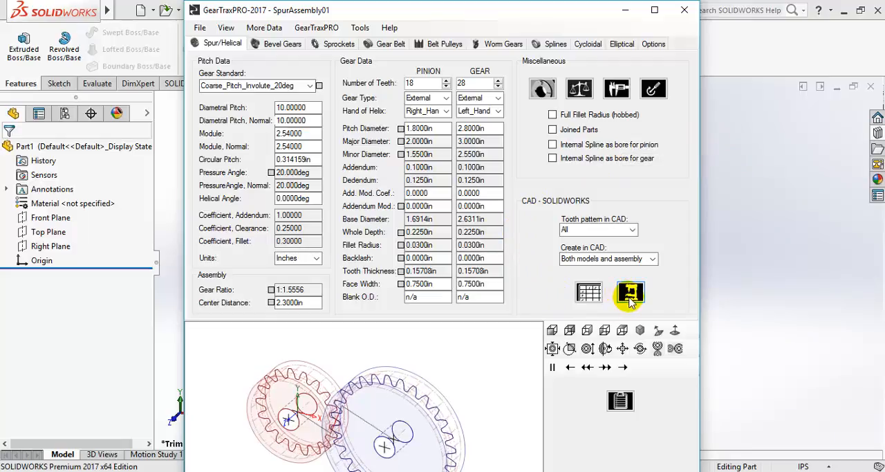
mouse_move(629, 292)
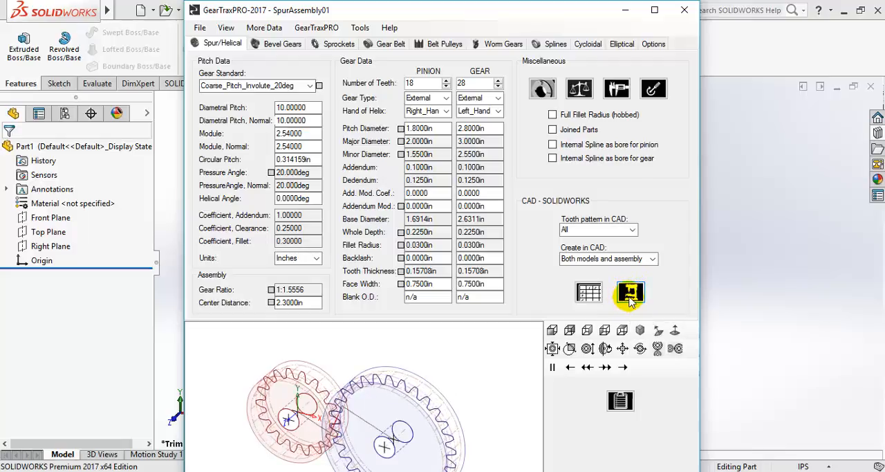
- Create the pinion, gear and assembly in SOLIDWORKS using 'Both models and assembly'
click(630, 293)
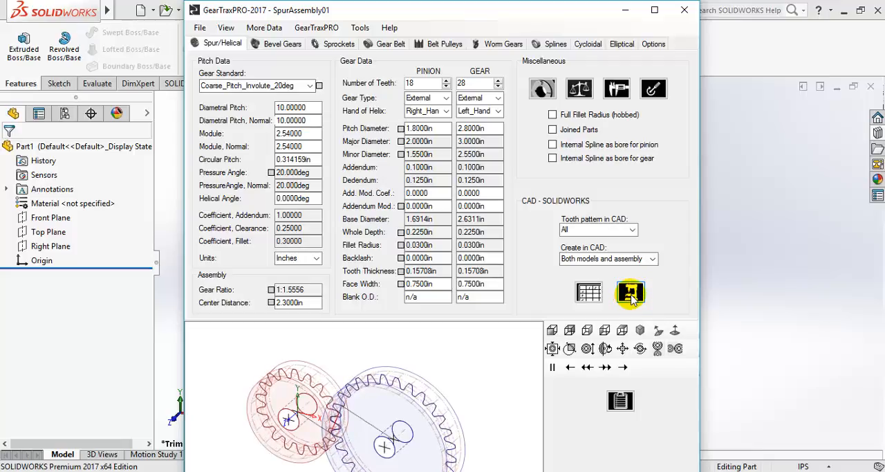
click(630, 292)
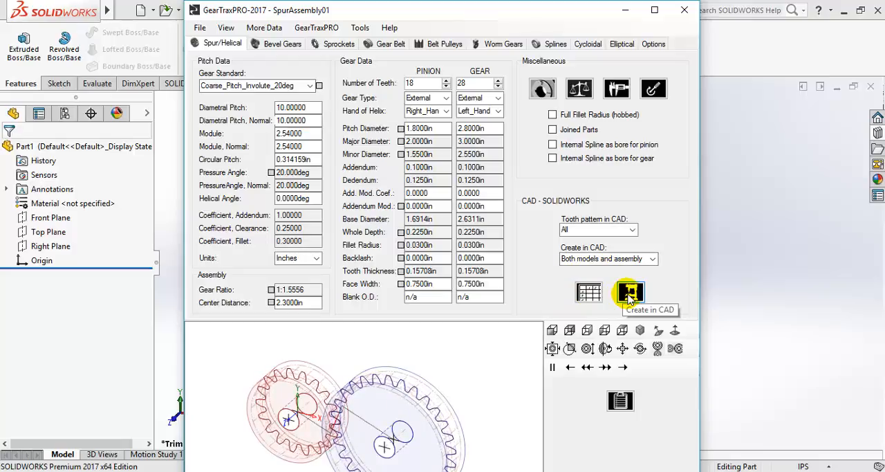
click(629, 290)
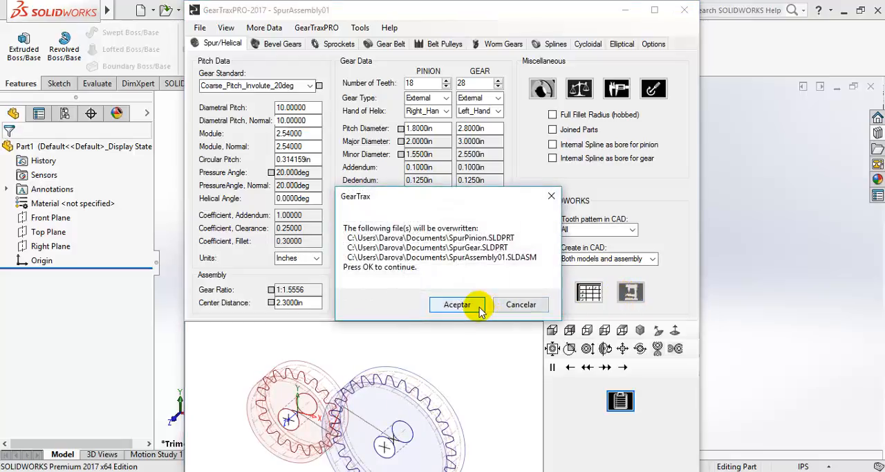
- Confirm the overwrite and let SOLIDWORKS build the gear parts and SpurAssembly01
click(456, 304)
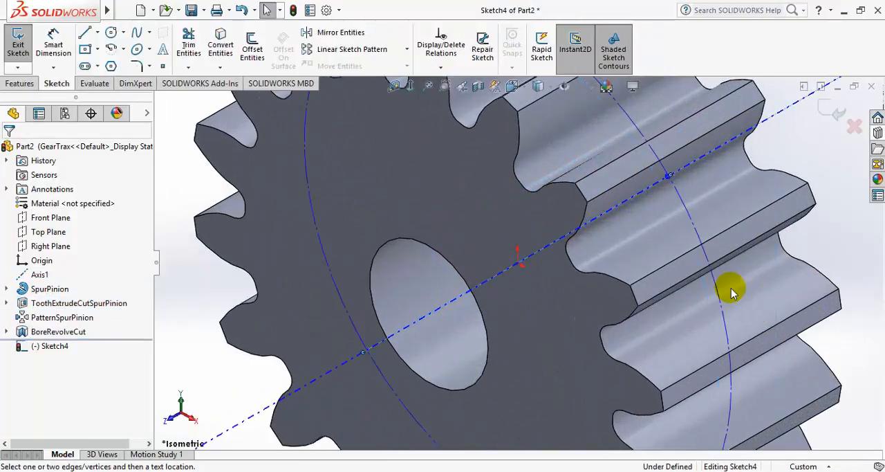
click(18, 43)
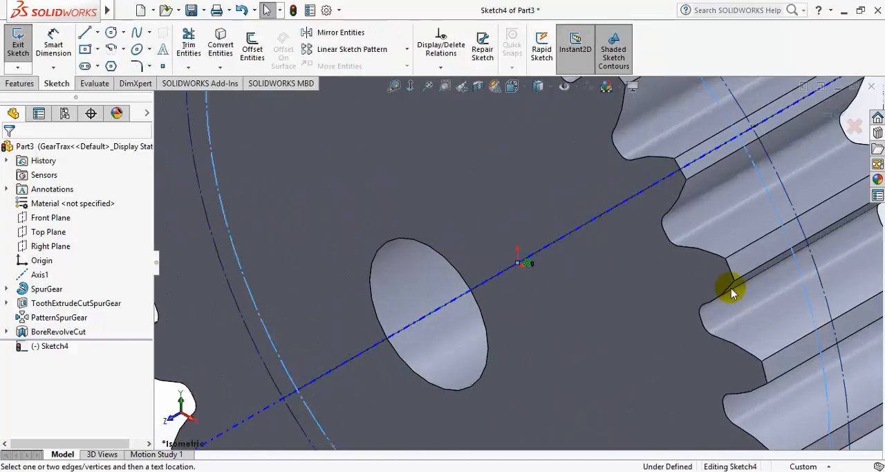
click(17, 44)
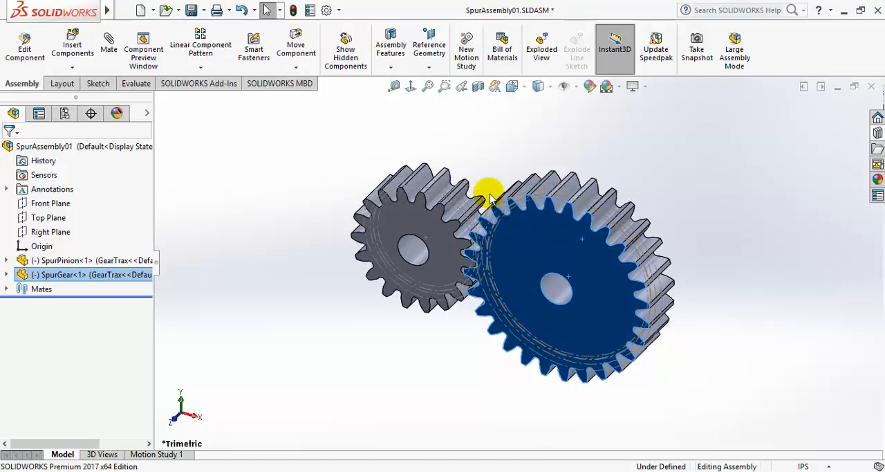
mouse_move(287, 189)
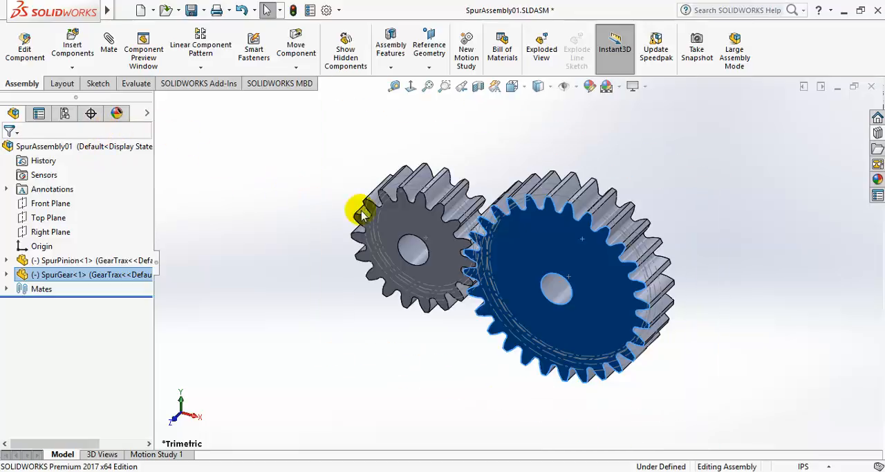
mouse_move(159, 136)
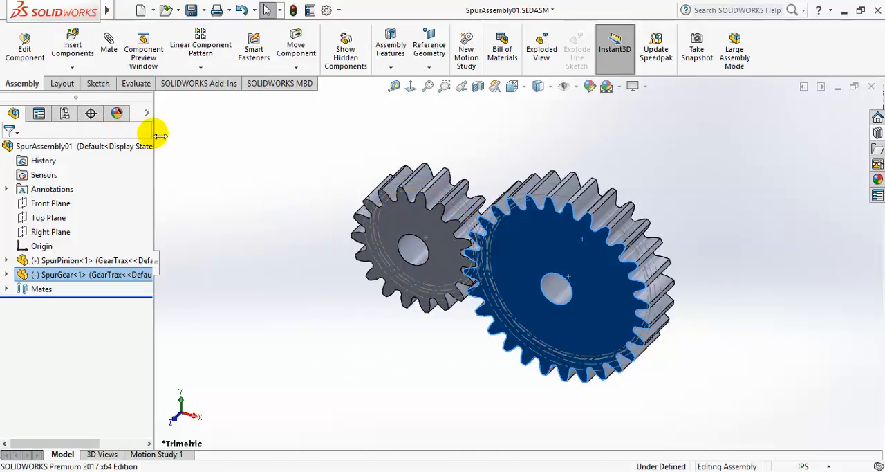
- Check SpurAssembly01's configurations, then return to its FeatureManager component tree
click(64, 114)
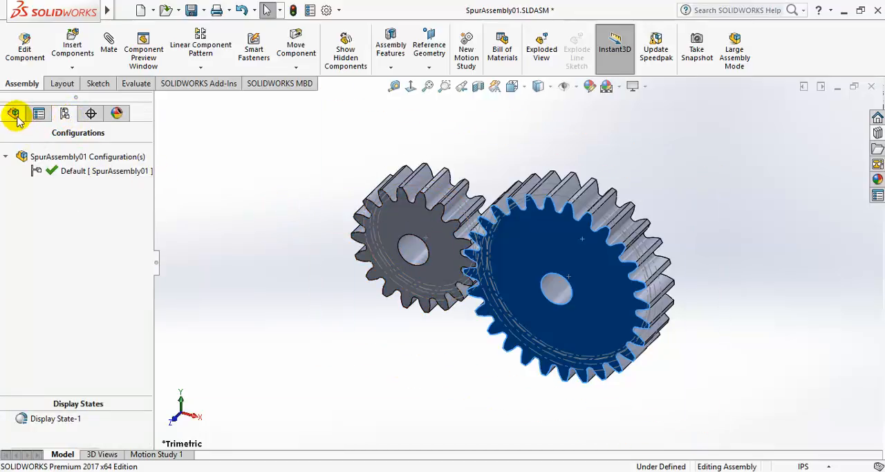
click(14, 113)
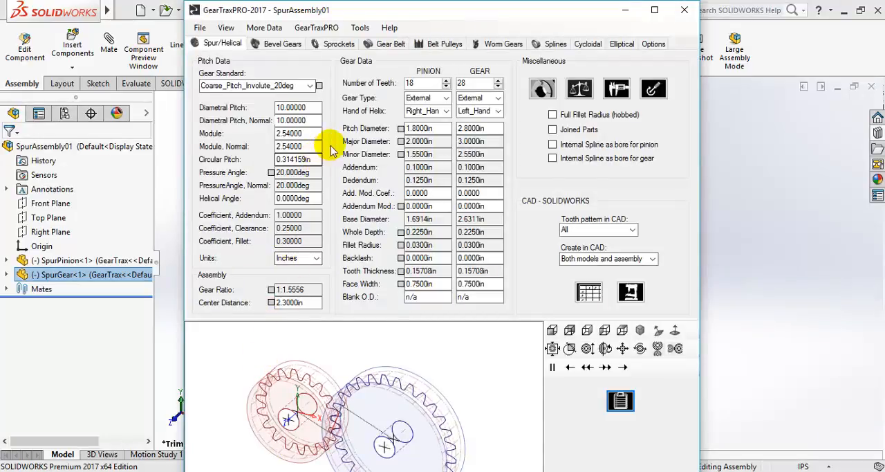
mouse_move(600, 209)
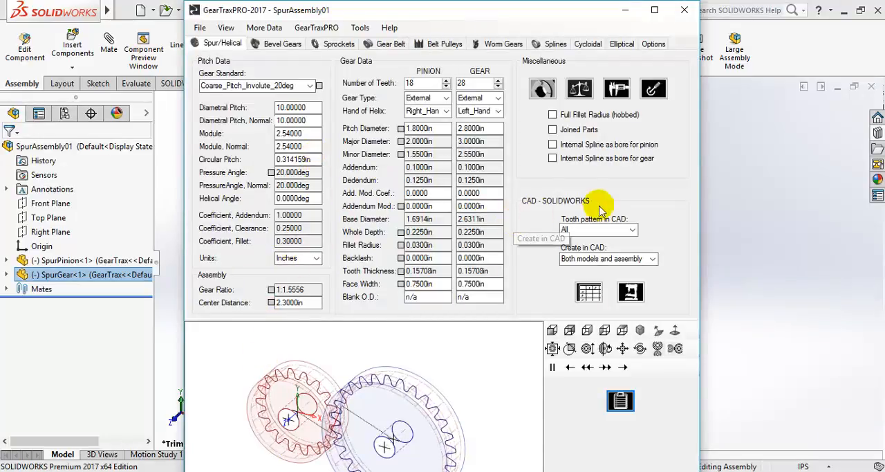